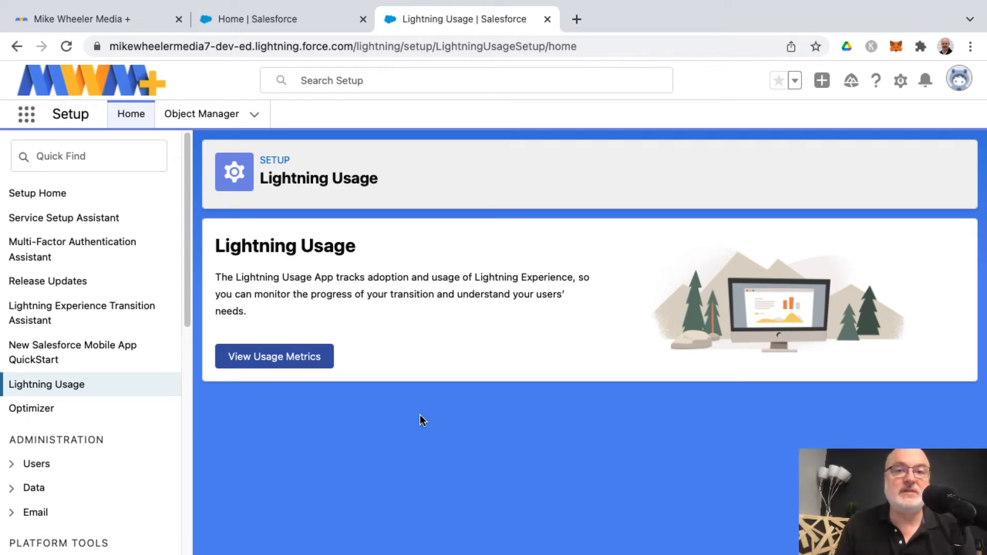
mouse_move(122, 401)
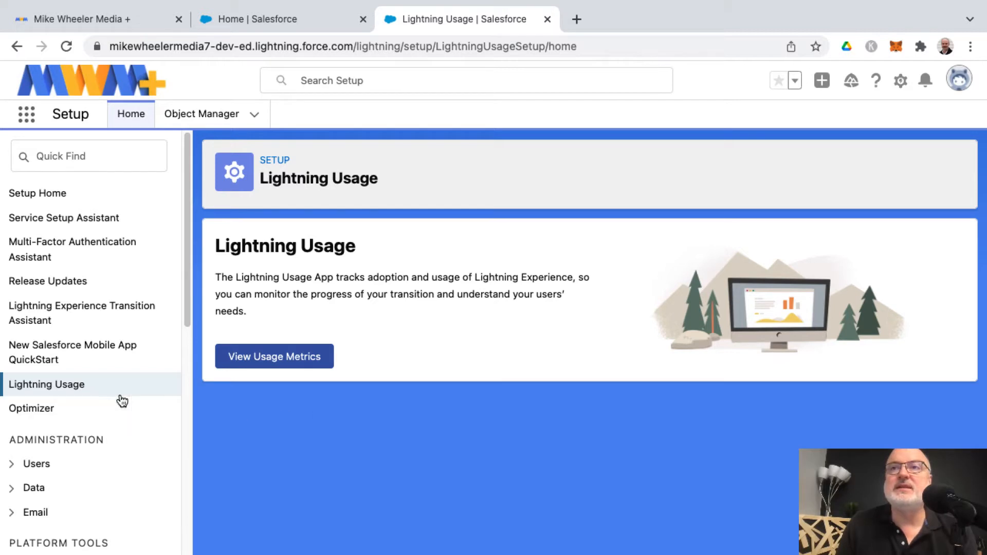
mouse_move(78, 397)
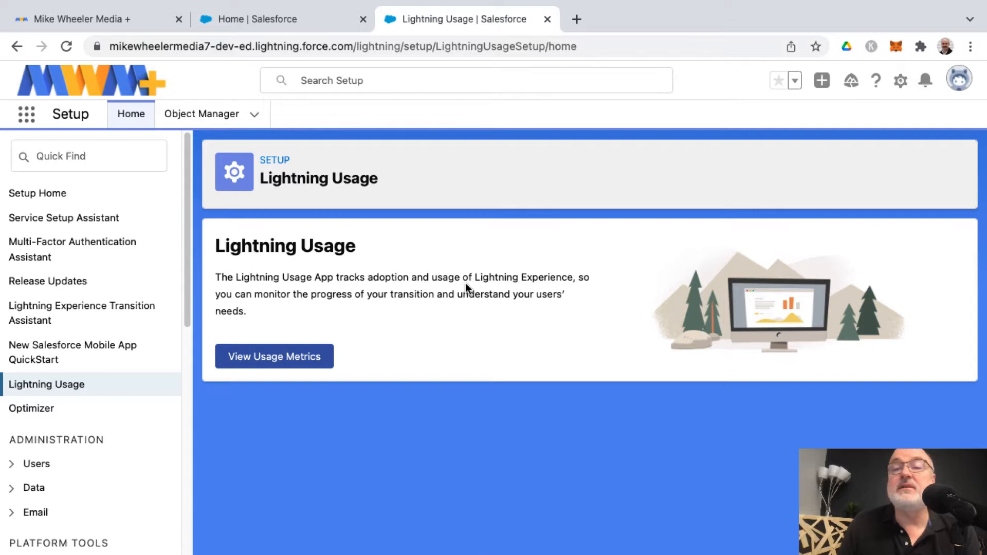
mouse_move(423, 316)
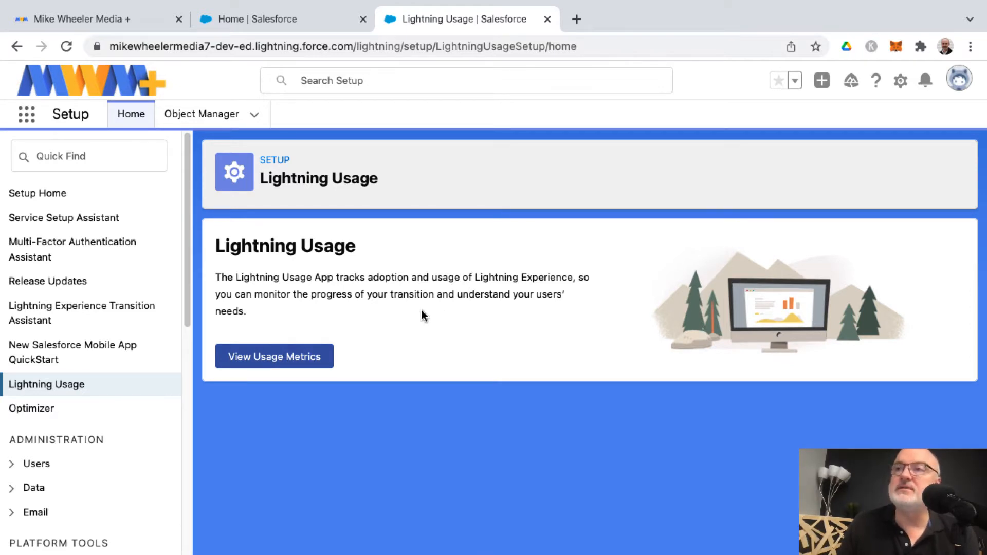
mouse_move(412, 323)
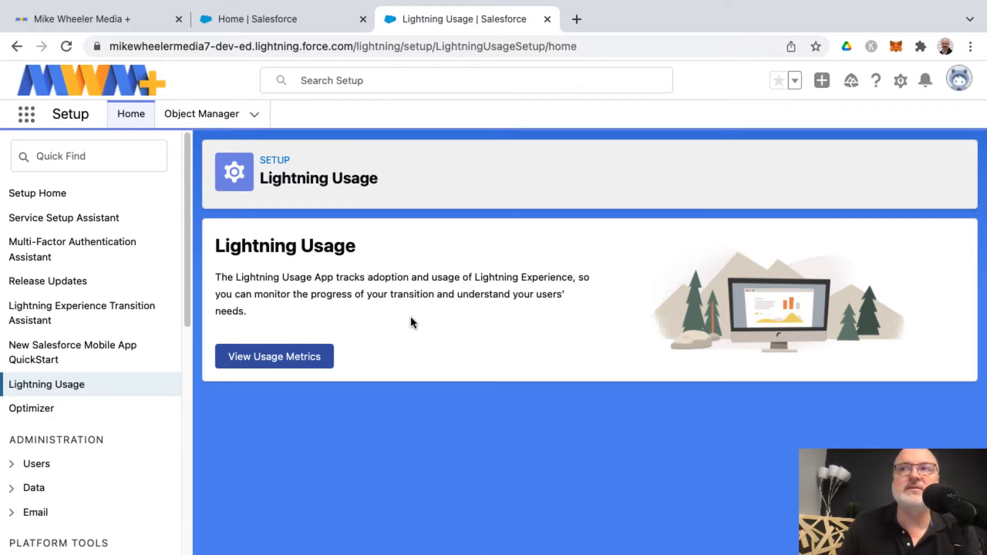
mouse_move(274, 356)
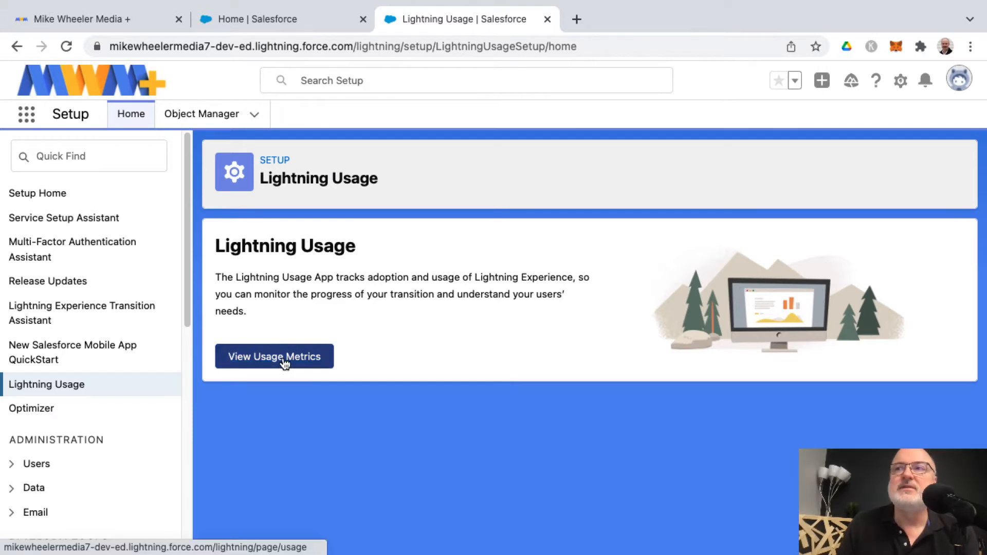
View the org's Lightning Experience usage metrics, reviewing the monthly and daily active user charts and Profile section.
left_click(274, 356)
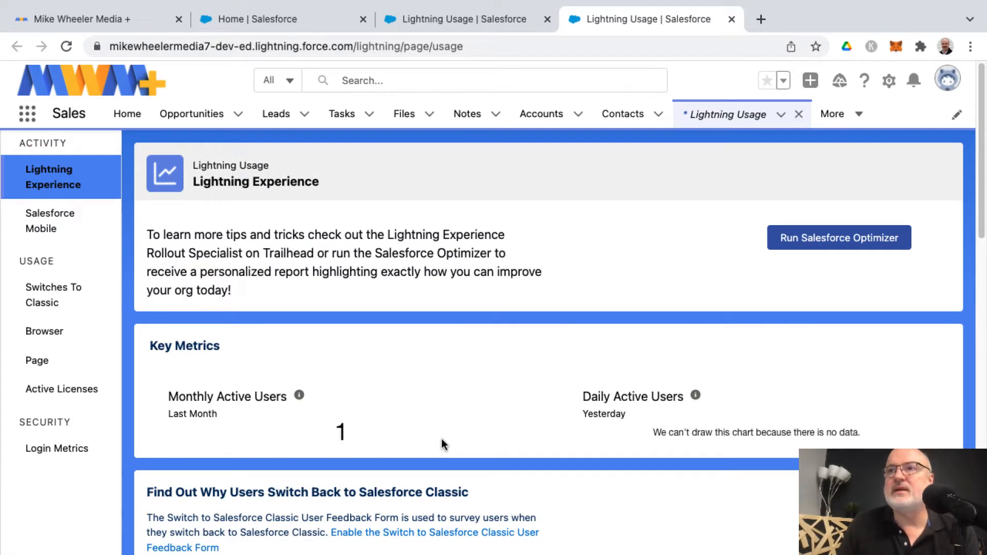
scroll("down", 3)
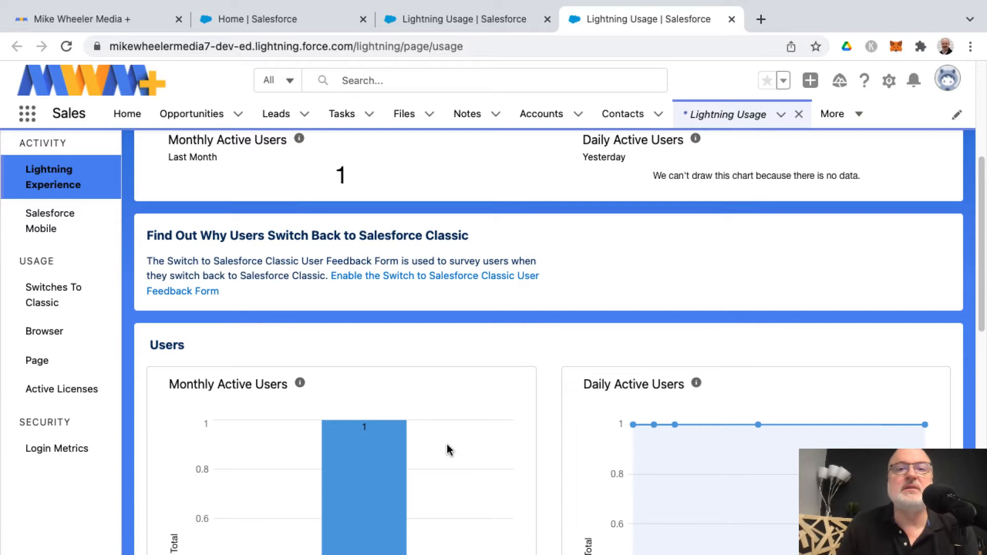
scroll("down", 3)
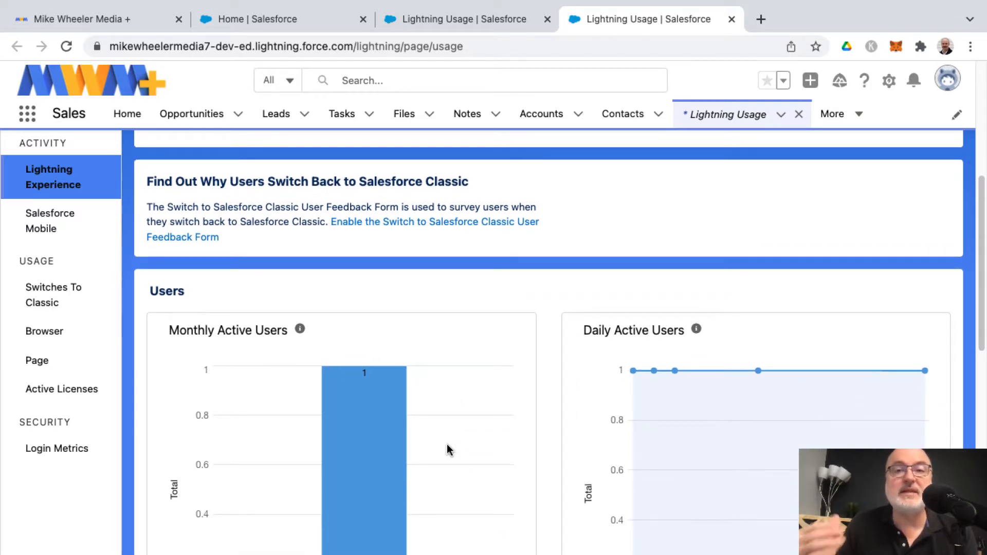
mouse_move(491, 528)
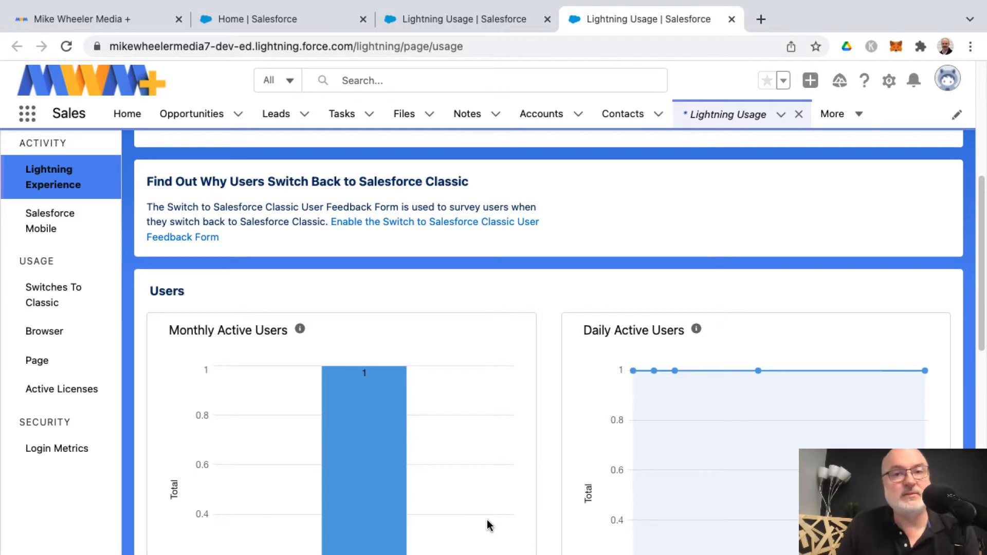
scroll("down", 3)
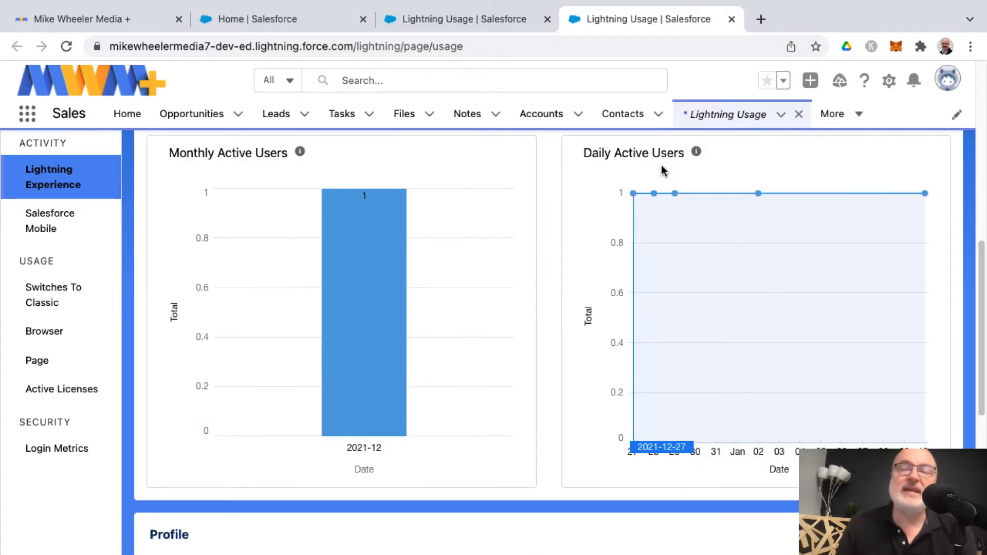
scroll("down", 3)
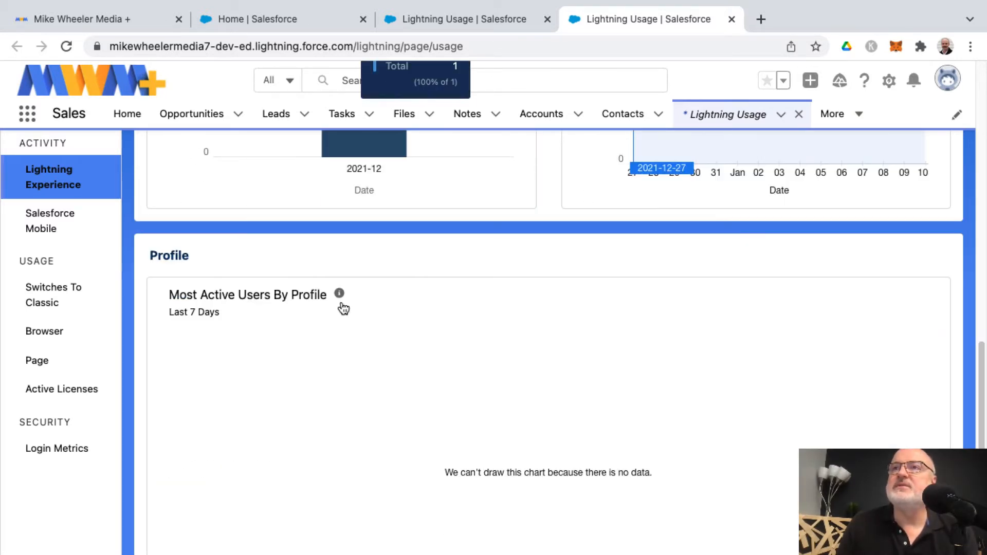
scroll("down", 3)
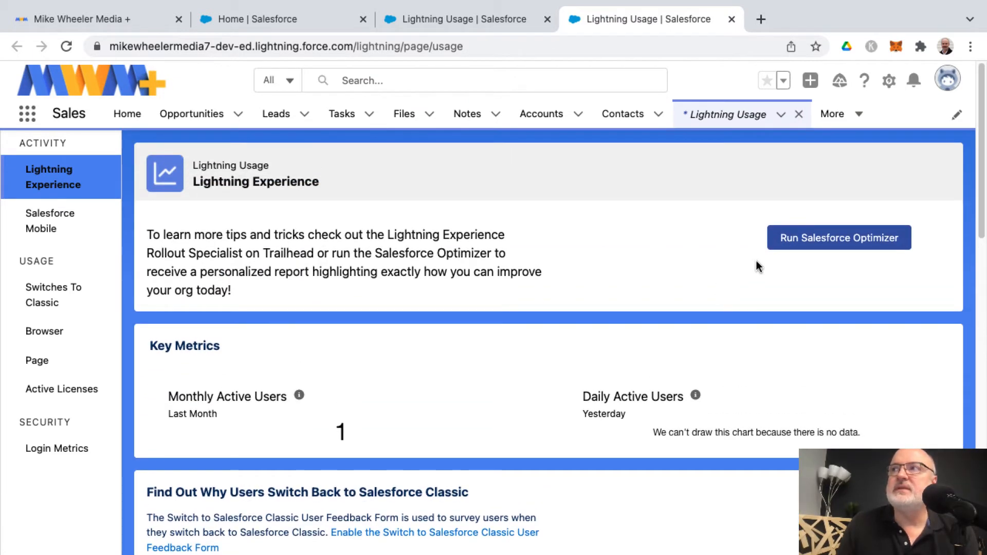
mouse_move(886, 257)
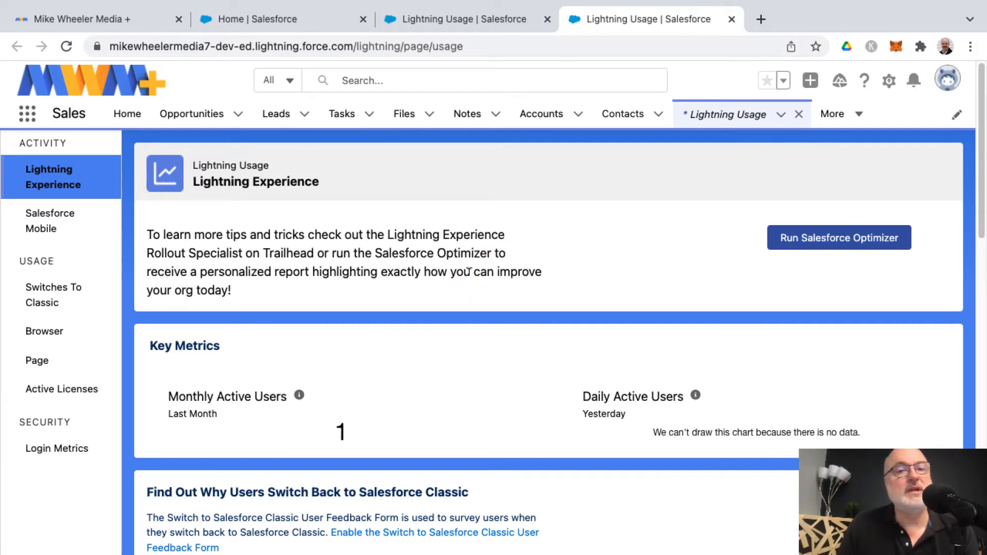
Run Salesforce Optimizer from the usage page to reach its setup page with app access options.
left_click(838, 238)
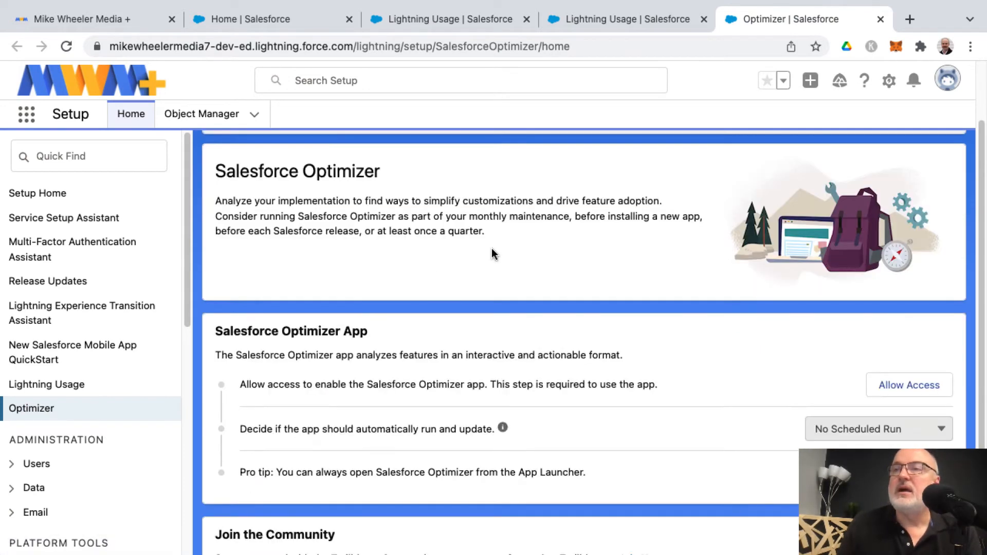
scroll("down", 3)
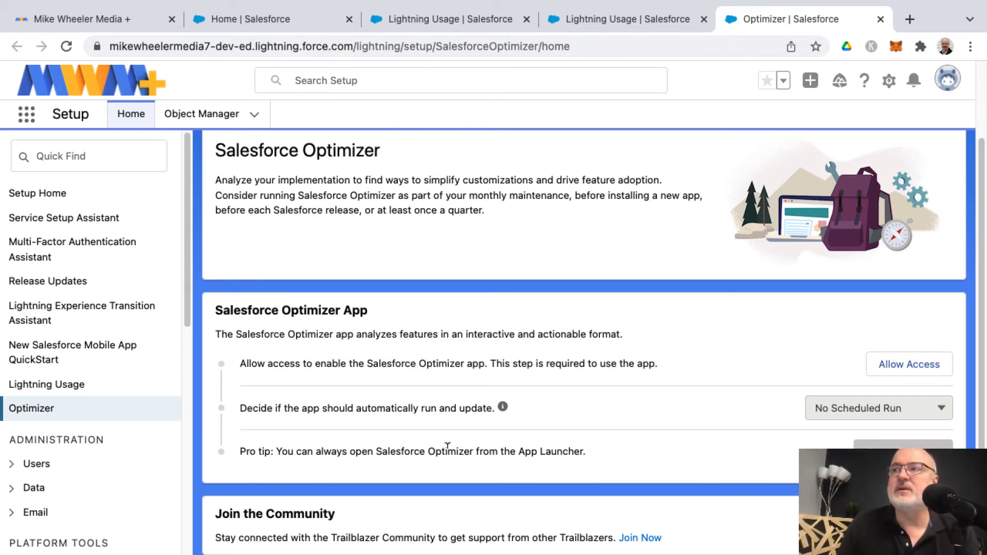
Grant the Salesforce Optimizer app access by agreeing to the usage-data terms and saving.
left_click(908, 364)
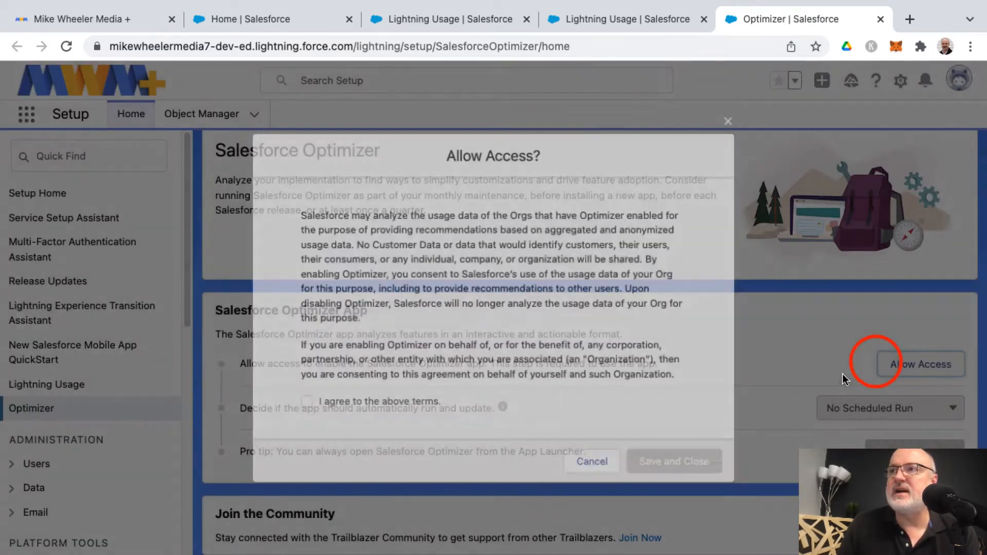
left_click(306, 403)
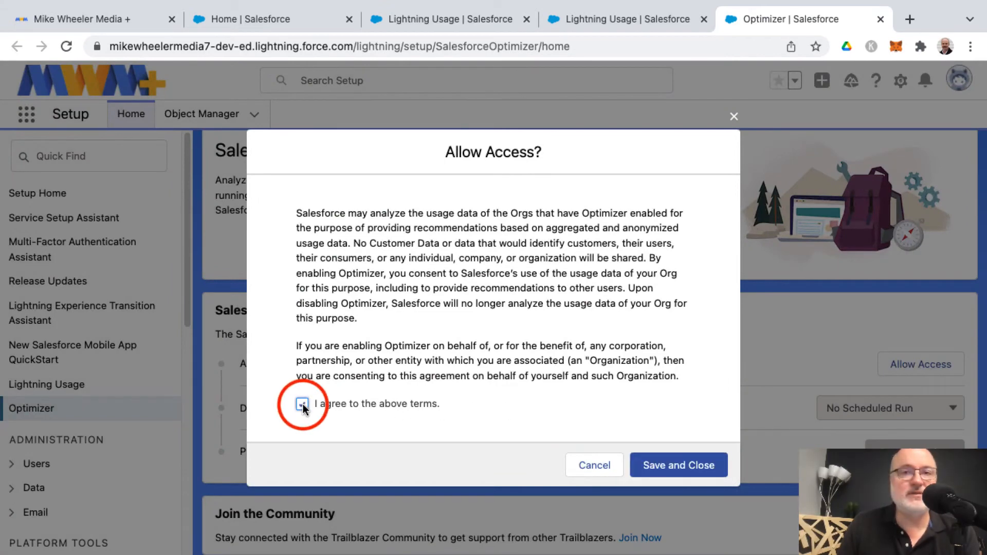
left_click(302, 404)
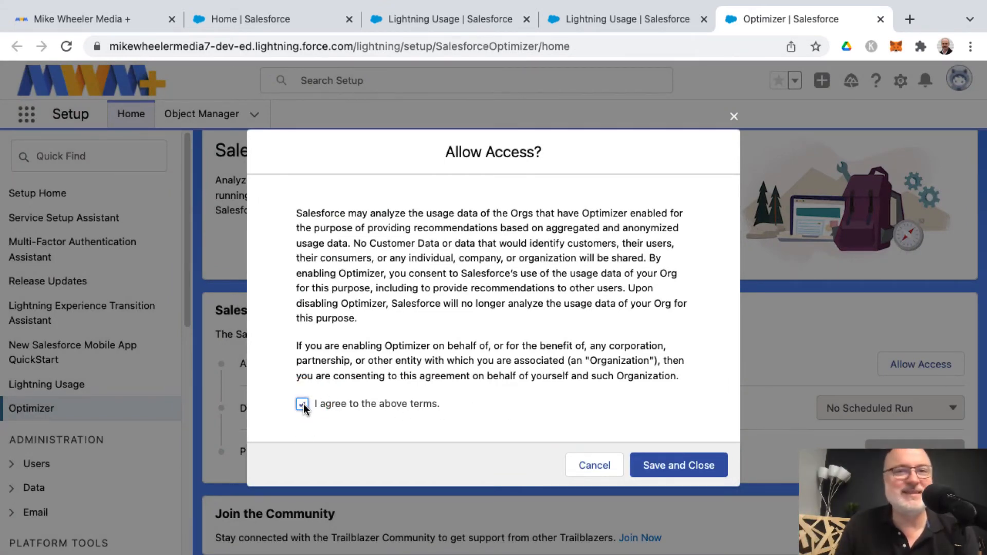
left_click(677, 465)
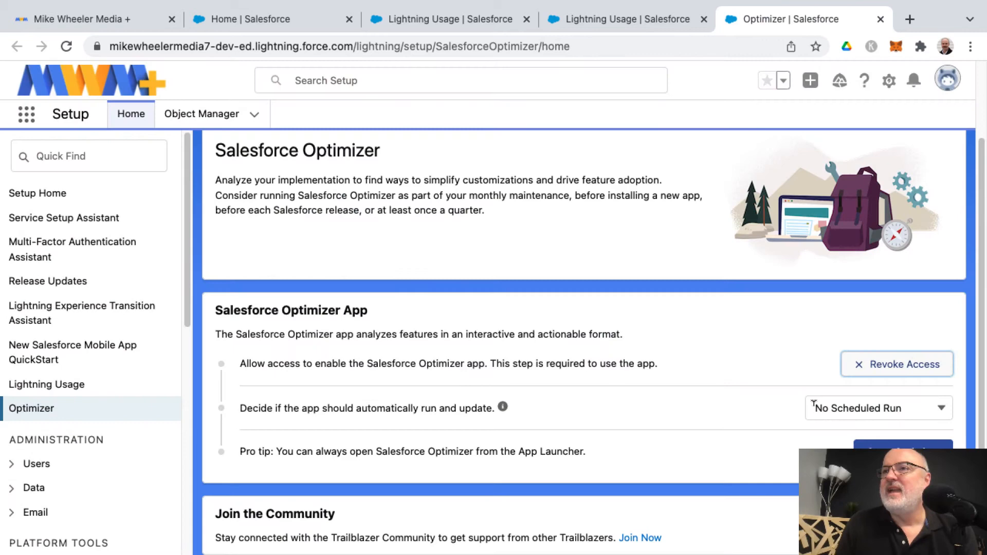
mouse_move(812, 432)
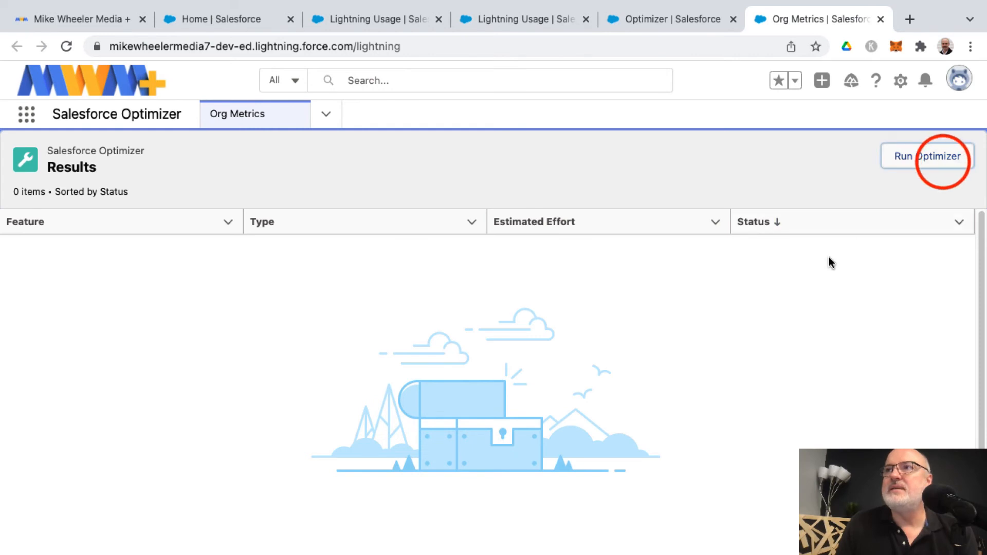
Start an Optimizer scan of the org and dismiss the scan-running confirmation toast.
left_click(926, 156)
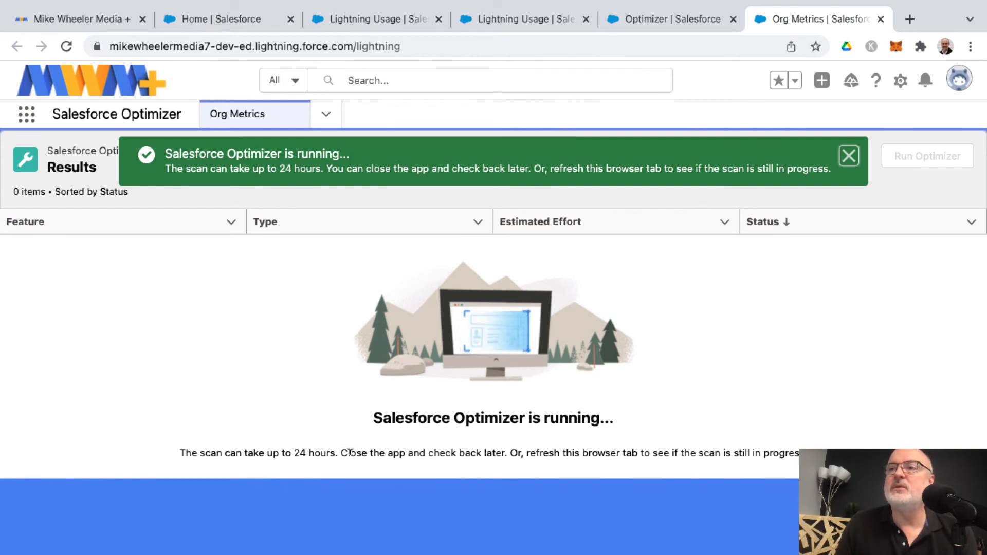
left_click(847, 156)
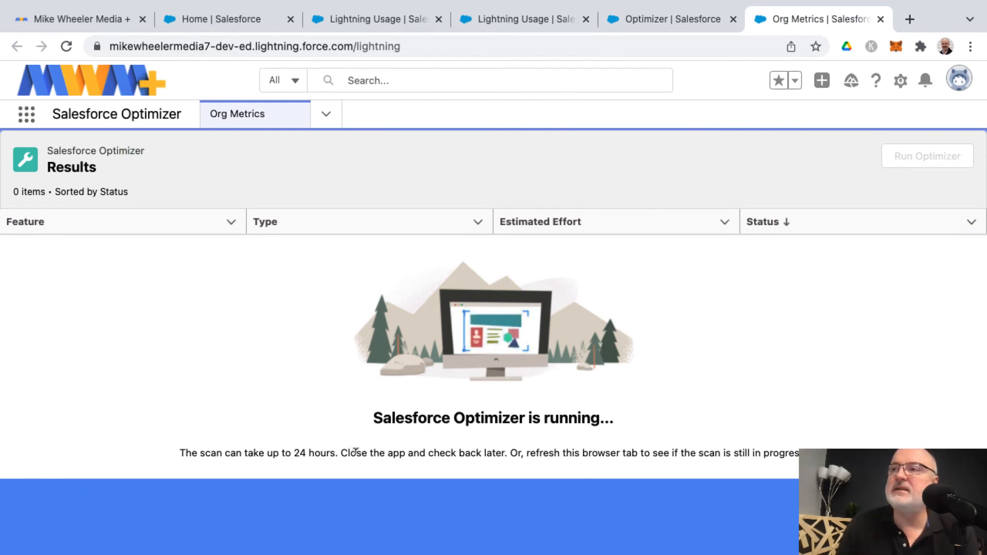
mouse_move(687, 468)
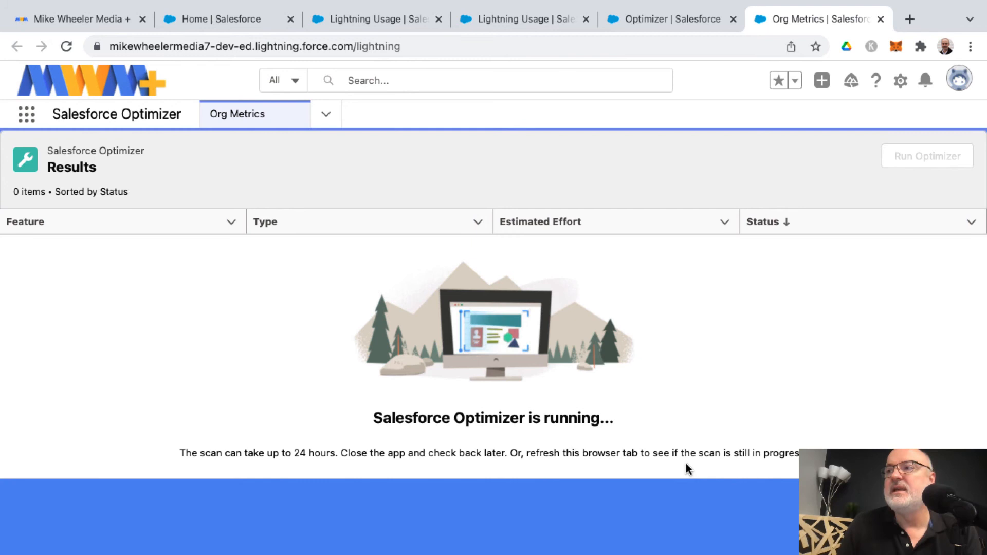